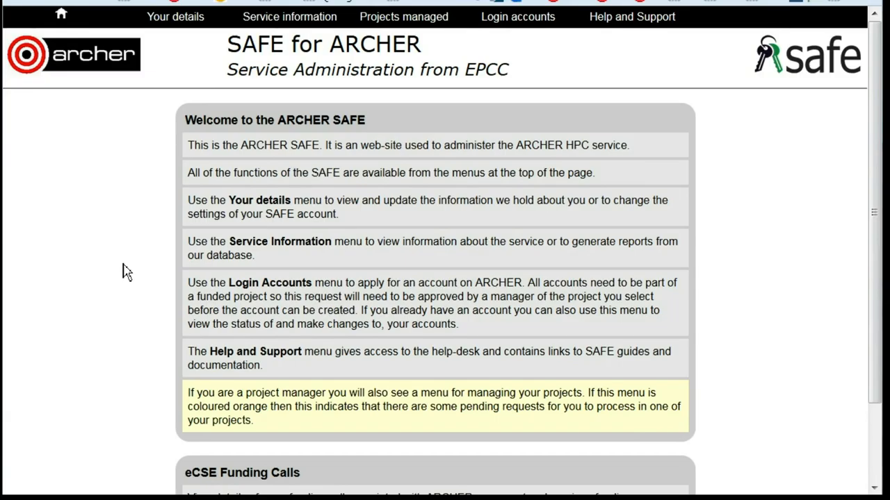
pyautogui.moveTo(113, 269)
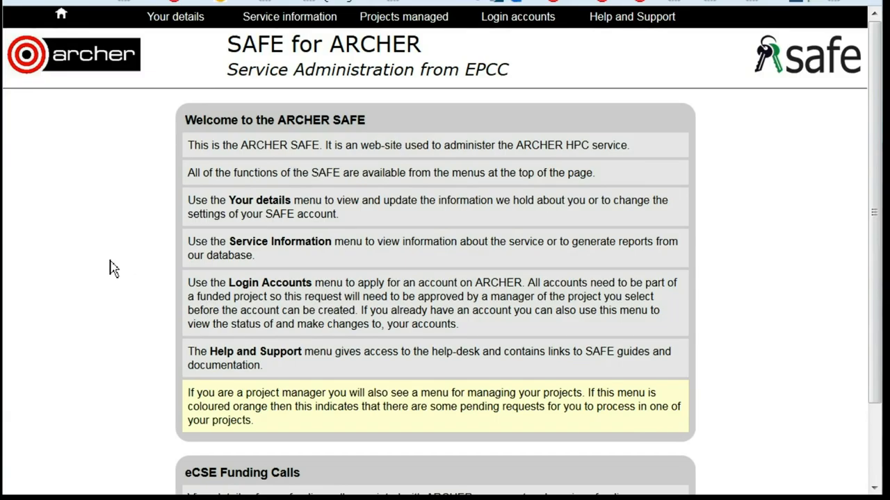
# Open the ARCHER login account's details page from the Login accounts menu
pyautogui.click(517, 16)
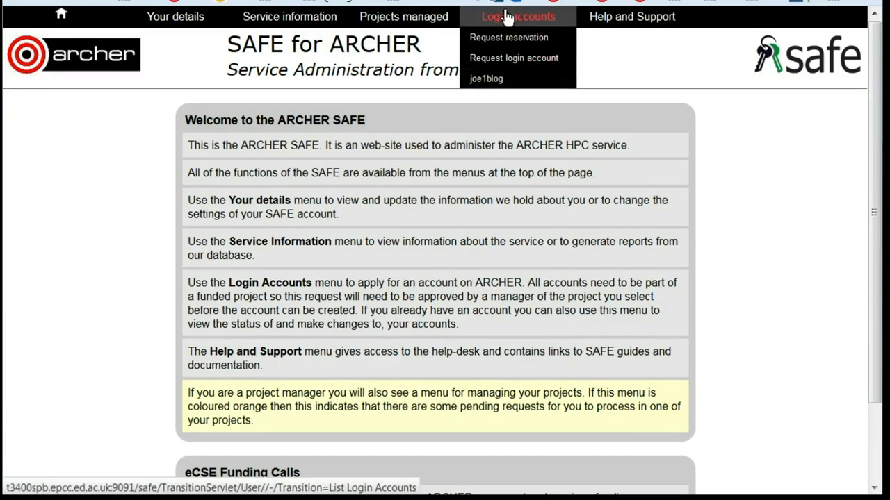
pyautogui.moveTo(518, 26)
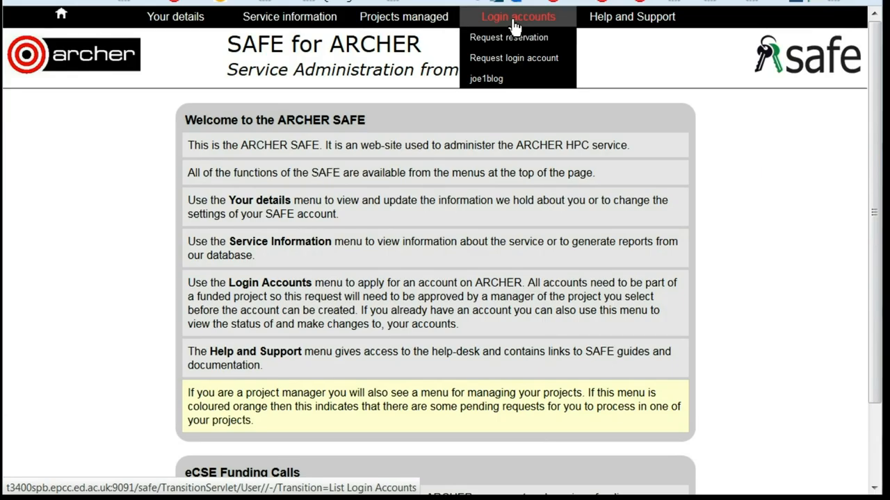
pyautogui.click(485, 78)
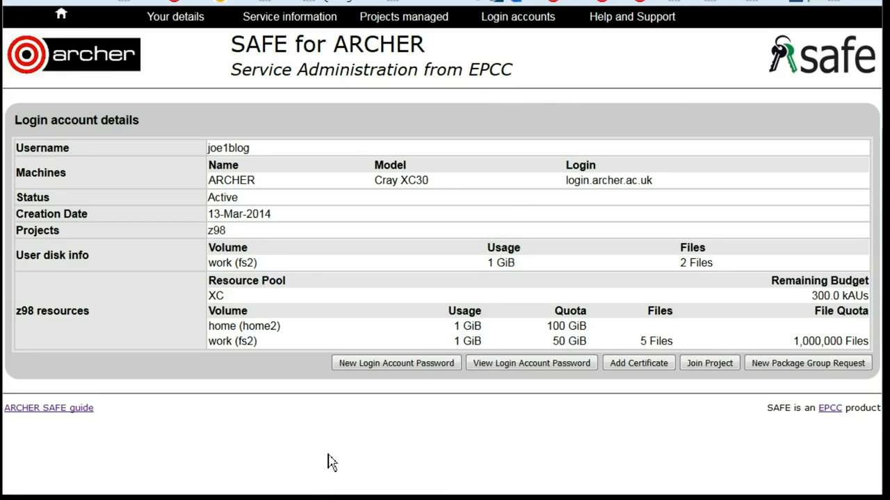
pyautogui.moveTo(531, 363)
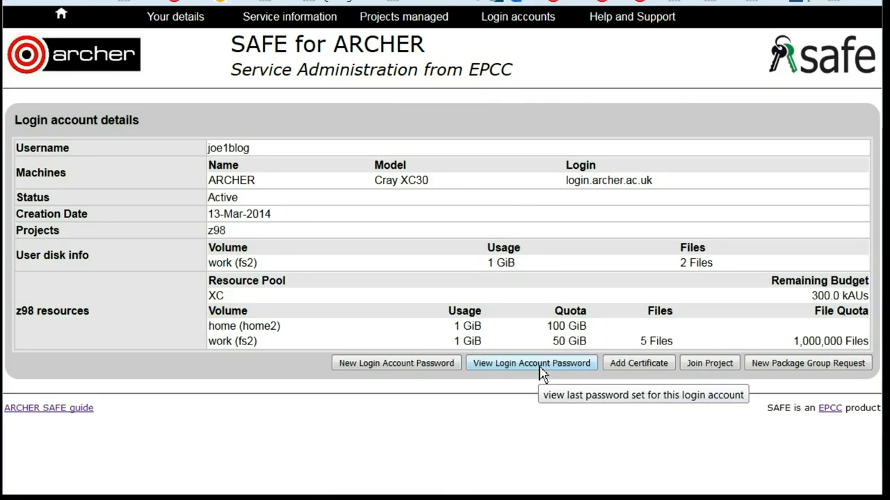
# View the administrator-set login account password after entering the web password
pyautogui.click(531, 363)
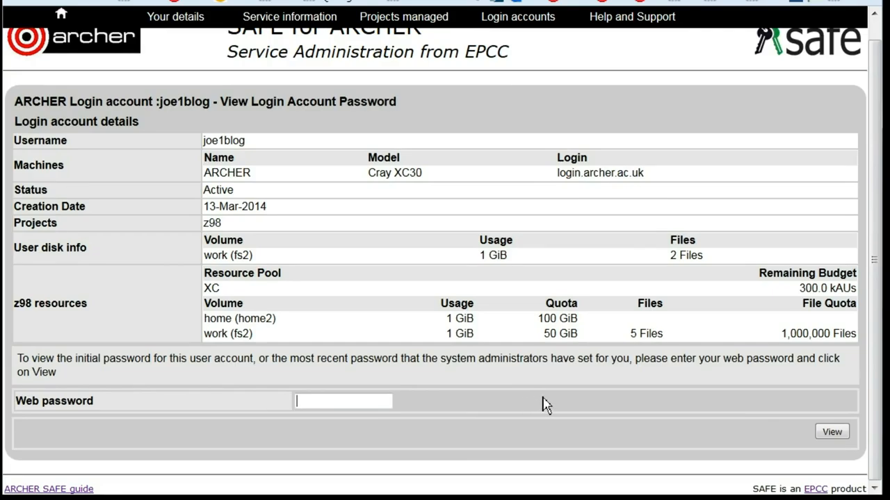
pyautogui.moveTo(530, 405)
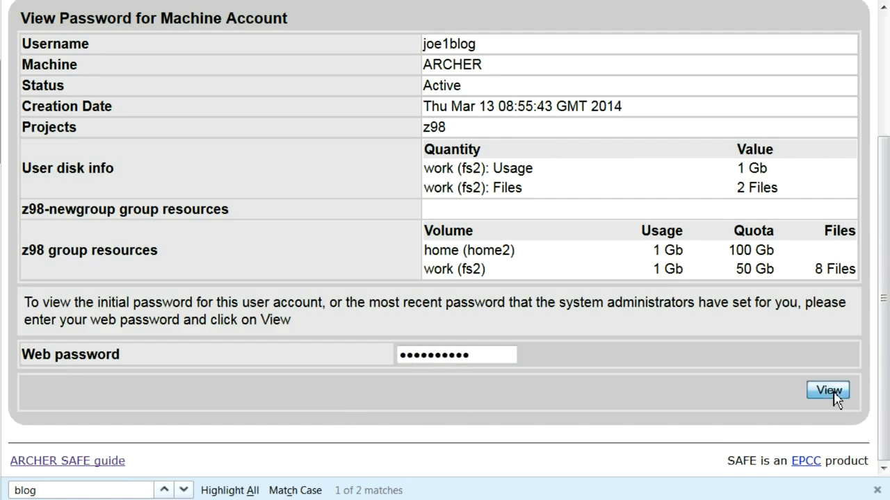
pyautogui.click(827, 390)
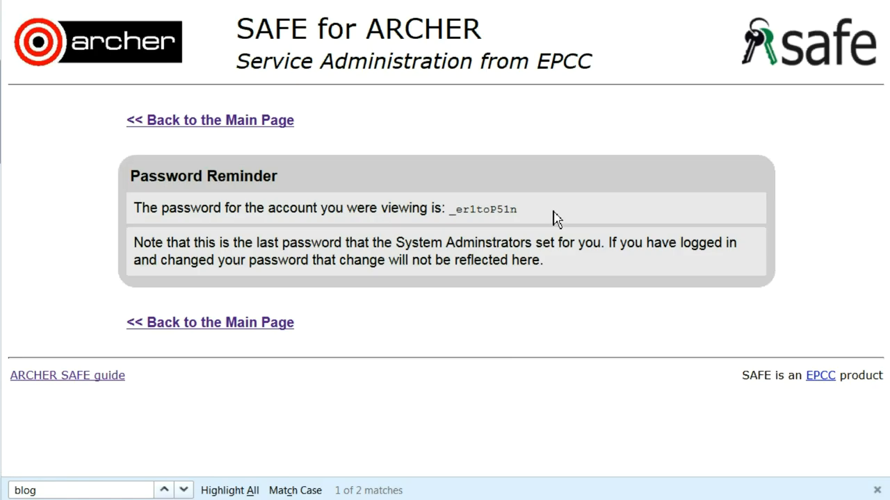
pyautogui.moveTo(479, 211)
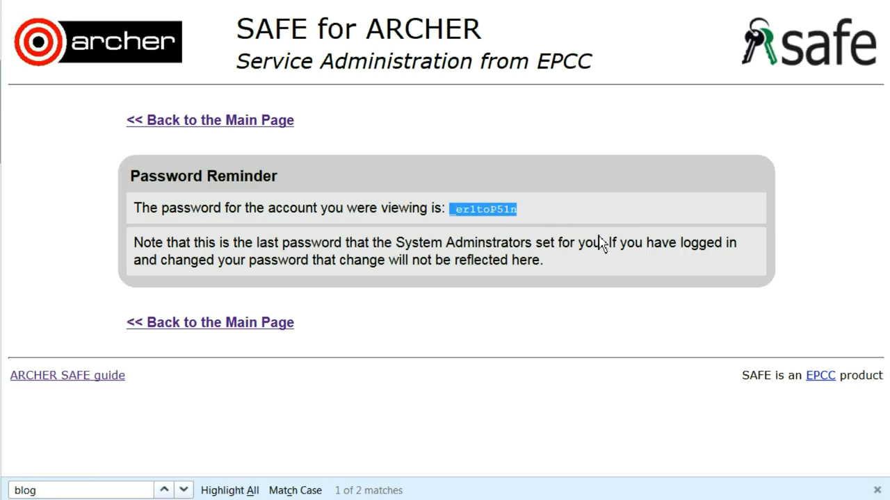
pyautogui.moveTo(603, 243)
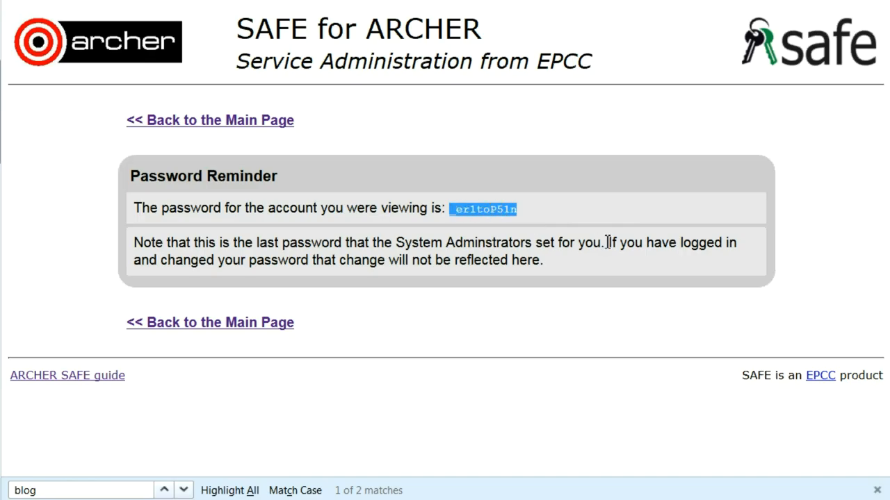
pyautogui.moveTo(562, 387)
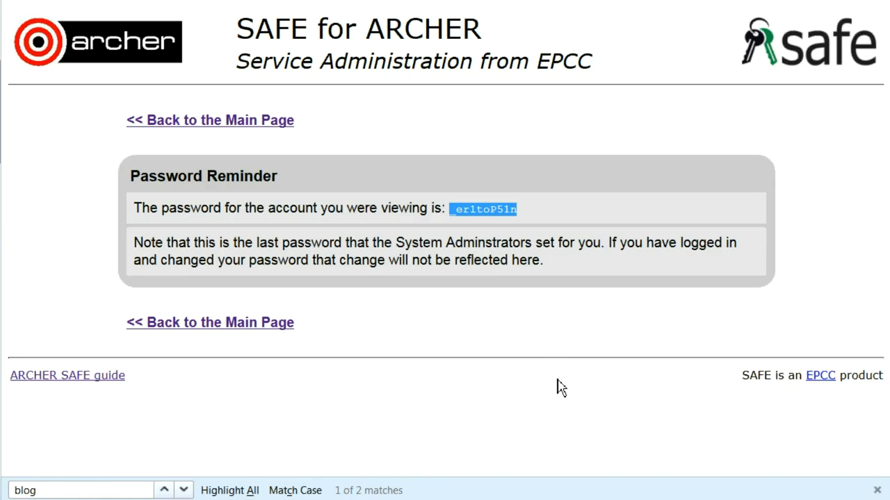
pyautogui.moveTo(75, 217)
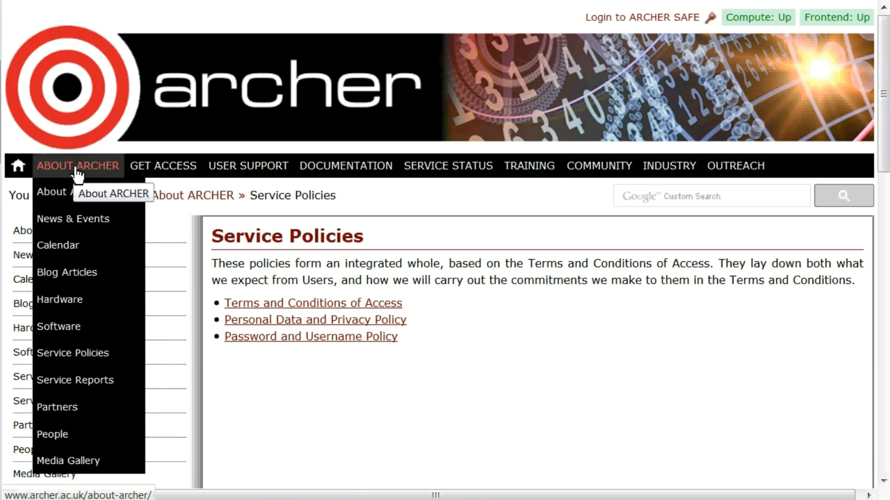
pyautogui.moveTo(72, 352)
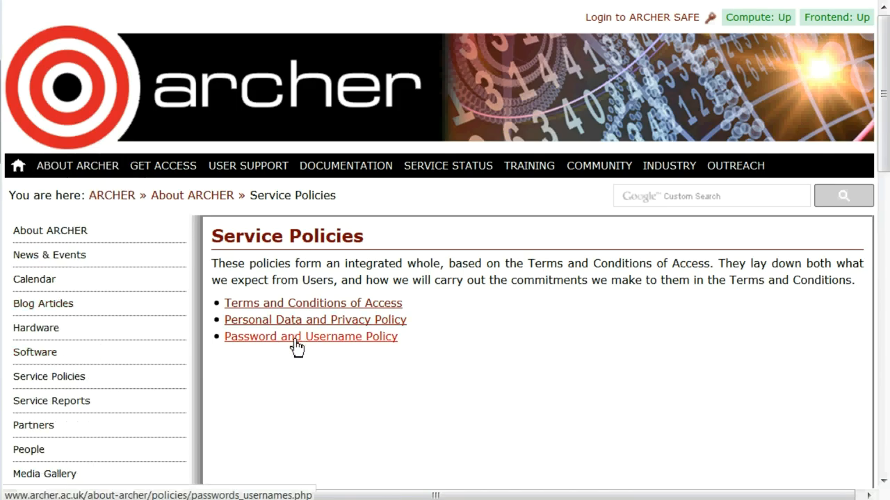
# Read through the Password and Username Policy page's rules
pyautogui.click(310, 336)
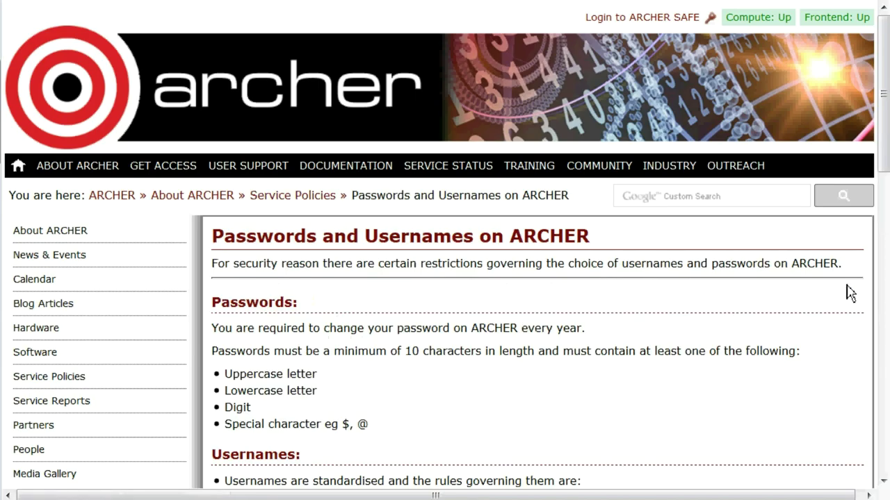
pyautogui.scroll(-3)
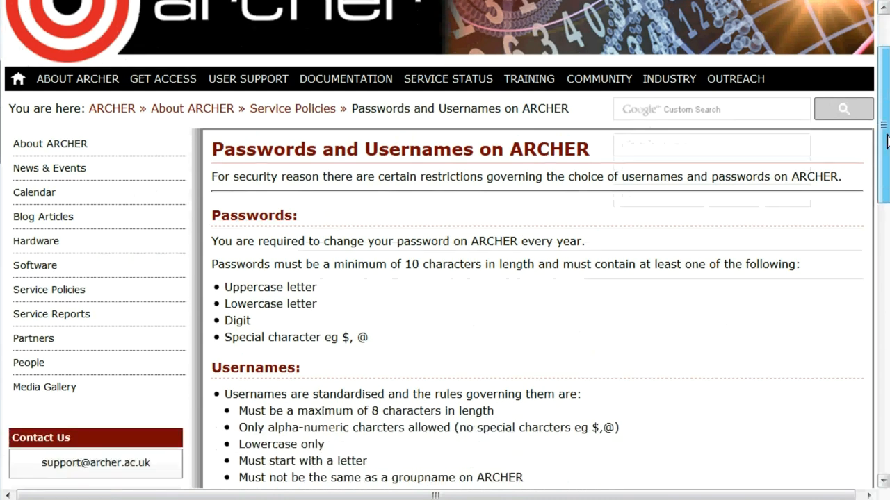
pyautogui.scroll(-3)
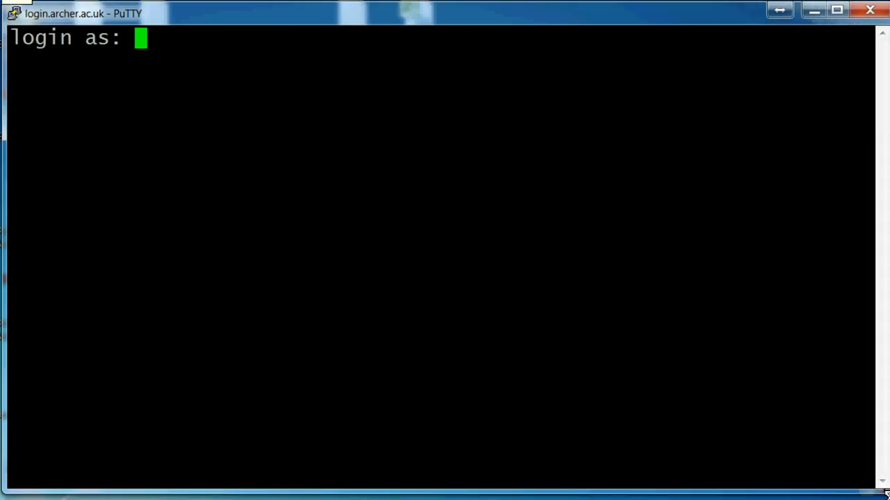
pyautogui.moveTo(358, 168)
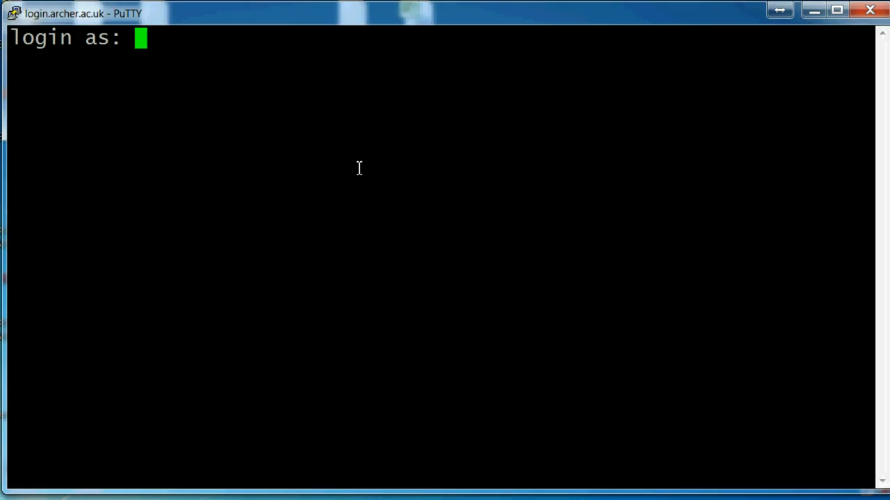
# Log in as 'joe1blog' and submit the initial SAFE password
pyautogui.write('joe')
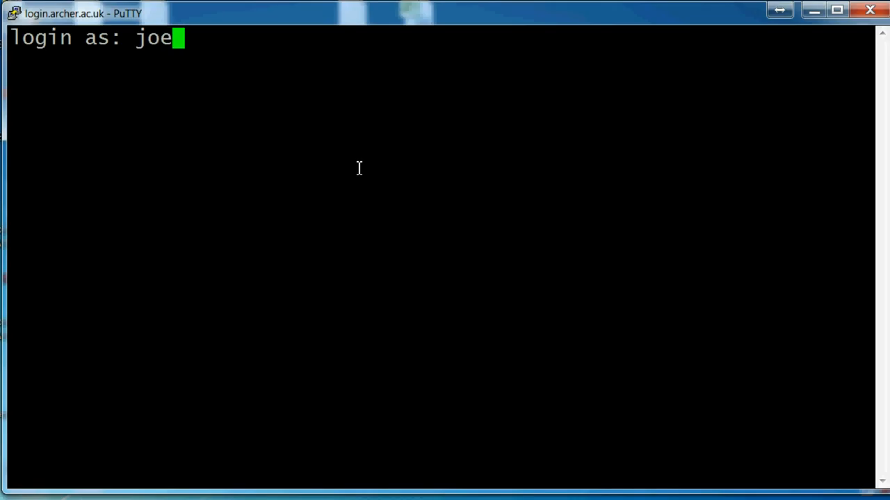
pyautogui.write('1blog')
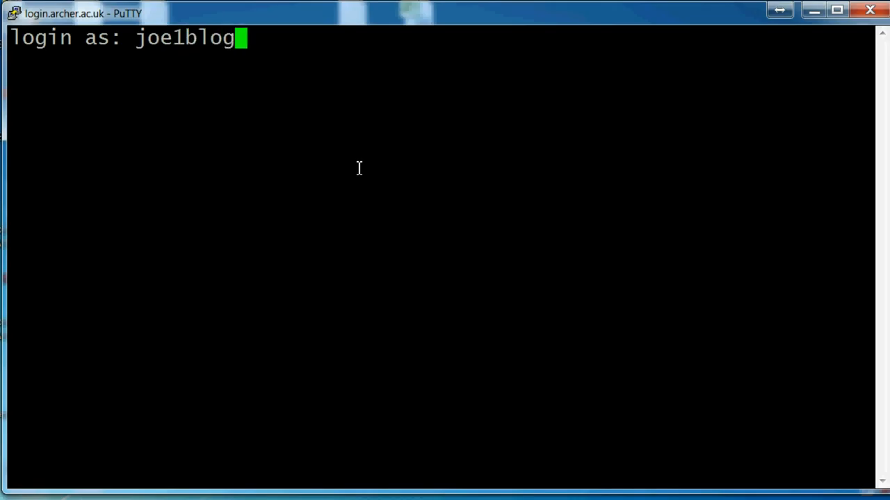
pyautogui.press('Return')
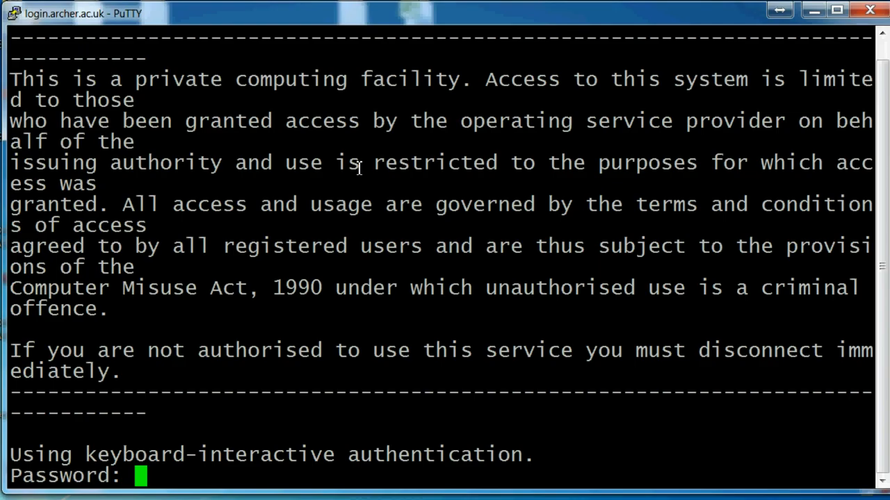
pyautogui.press('Return')
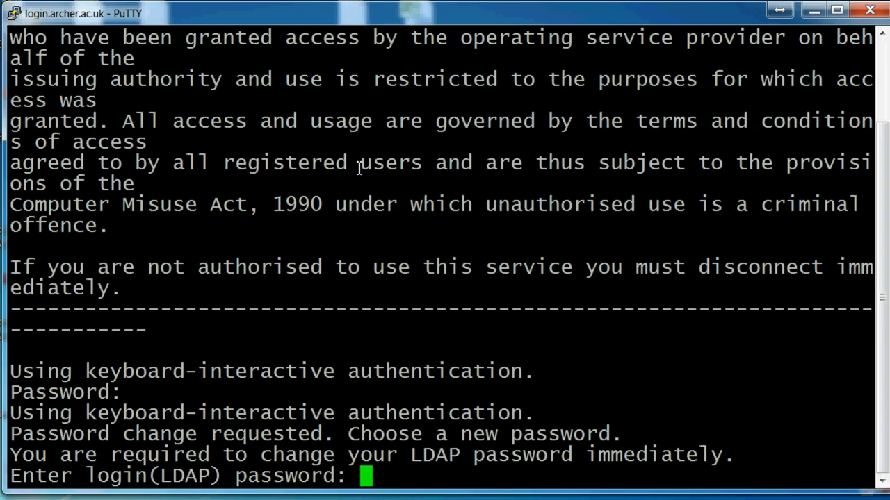
# Enter the current SAFE password, then a new password twice to complete the LDAP change
pyautogui.press('Return')
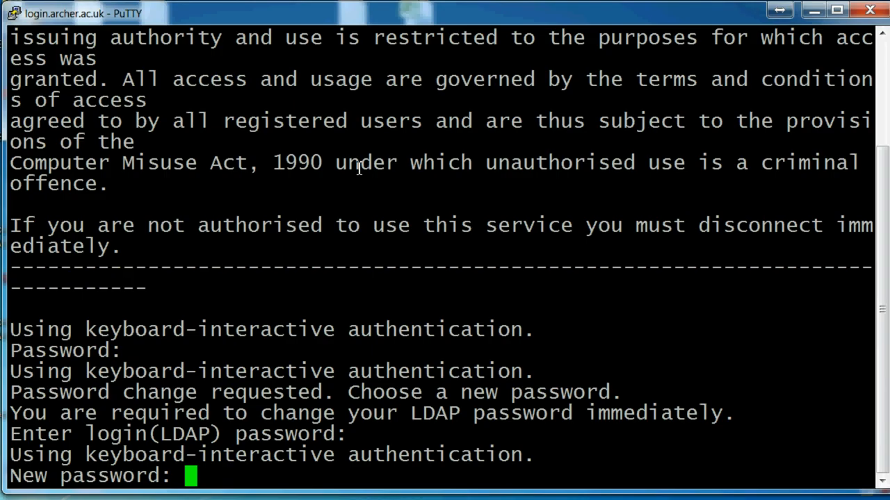
pyautogui.press('Return')
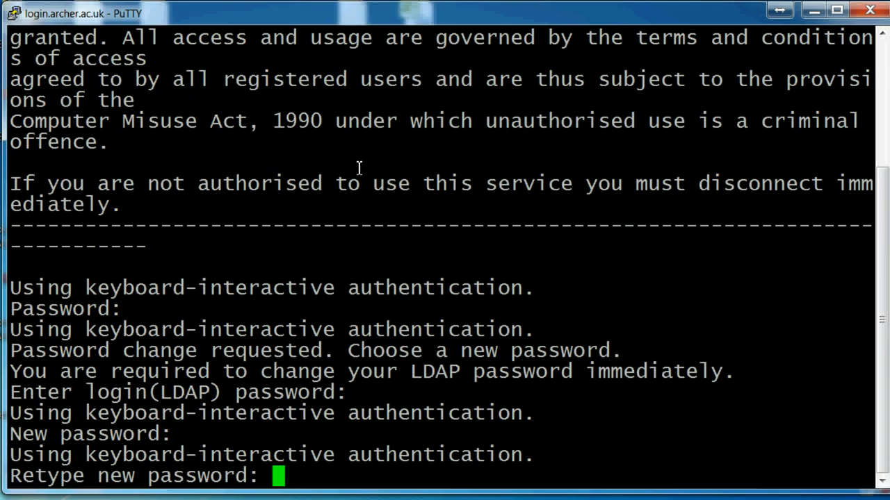
pyautogui.press('Return')
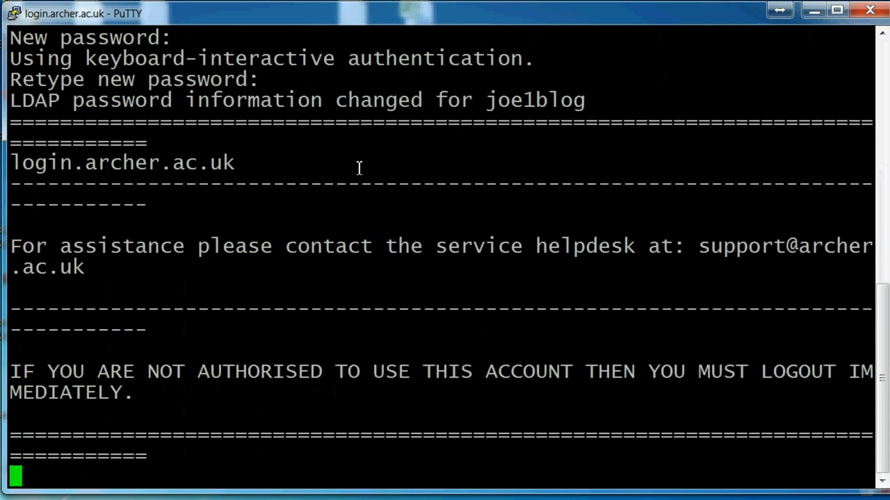